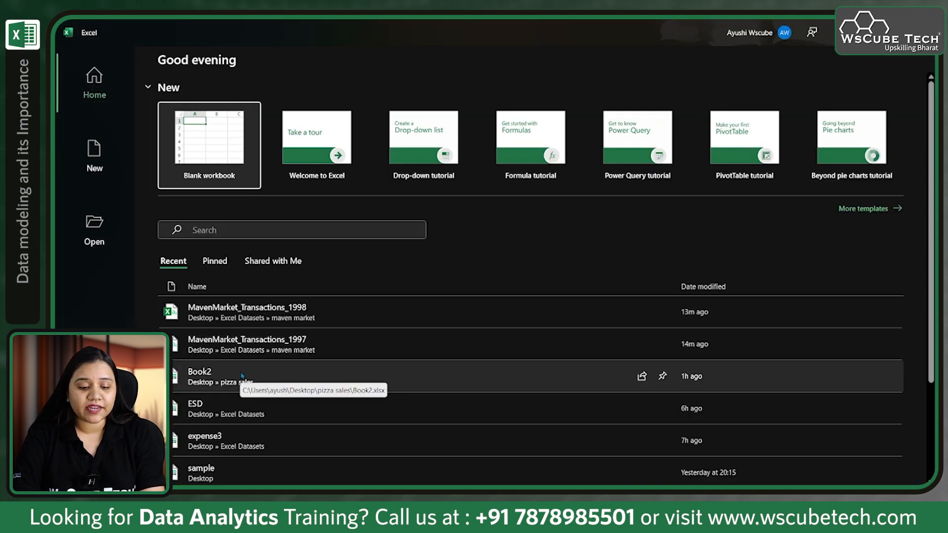
Open the Book2 pizza sales workbook from the Recent files list
left_click(200, 371)
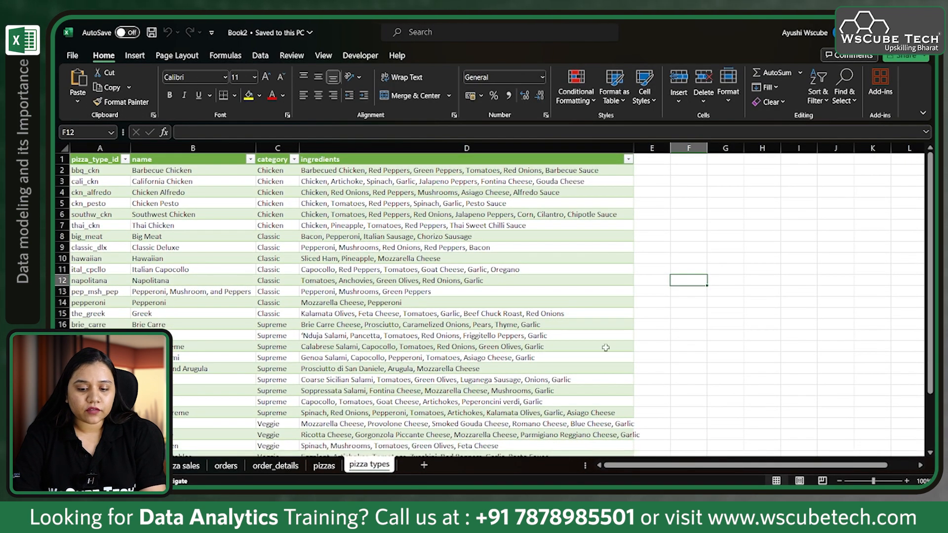
mouse_move(703, 281)
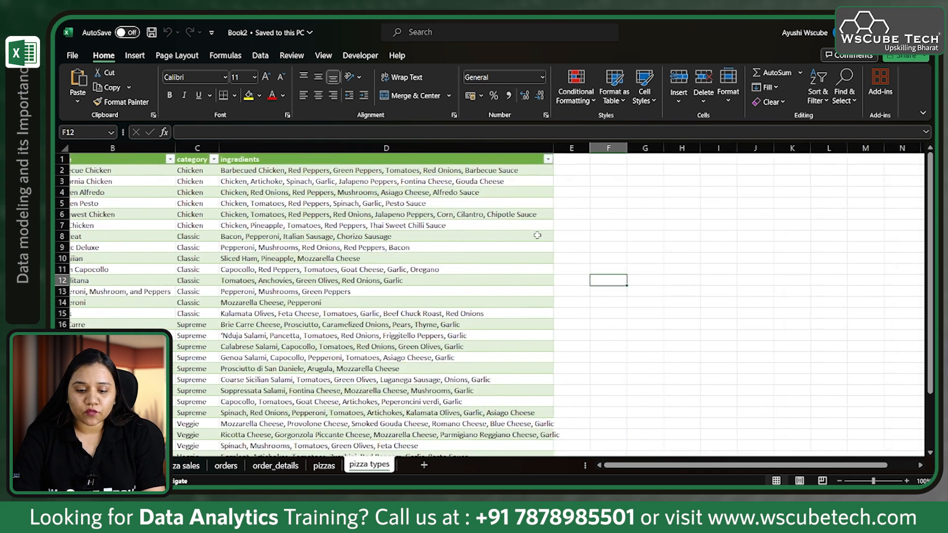
Add a new blank sheet after pizza types and name it Pivot
left_click(423, 465)
type("P")
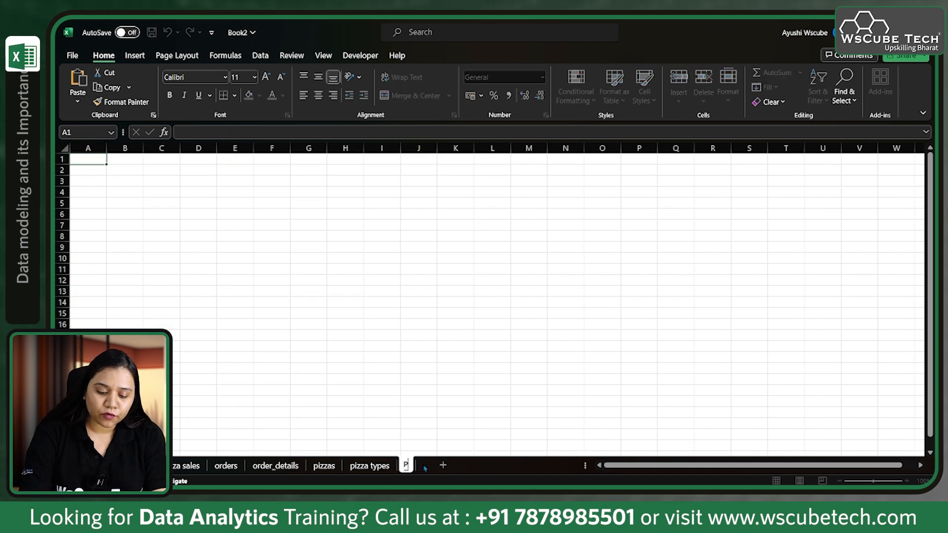
left_click(443, 466)
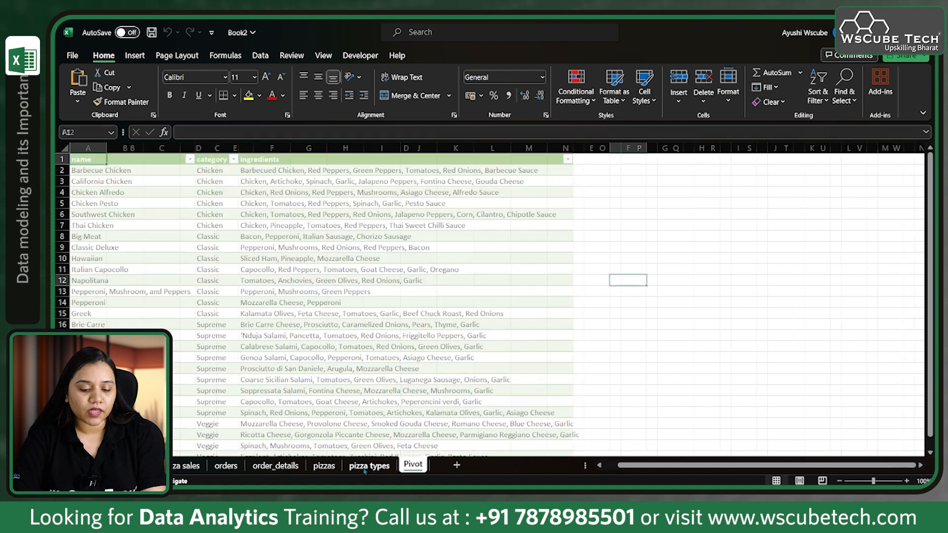
left_click(369, 465)
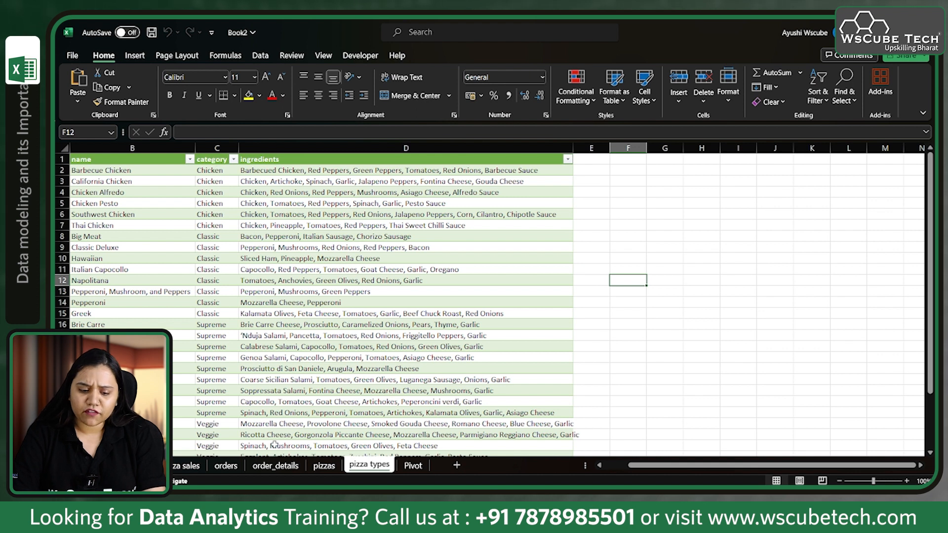
Review the orders and order_details sheets' amount column, then return to the empty Pivot sheet
left_click(225, 465)
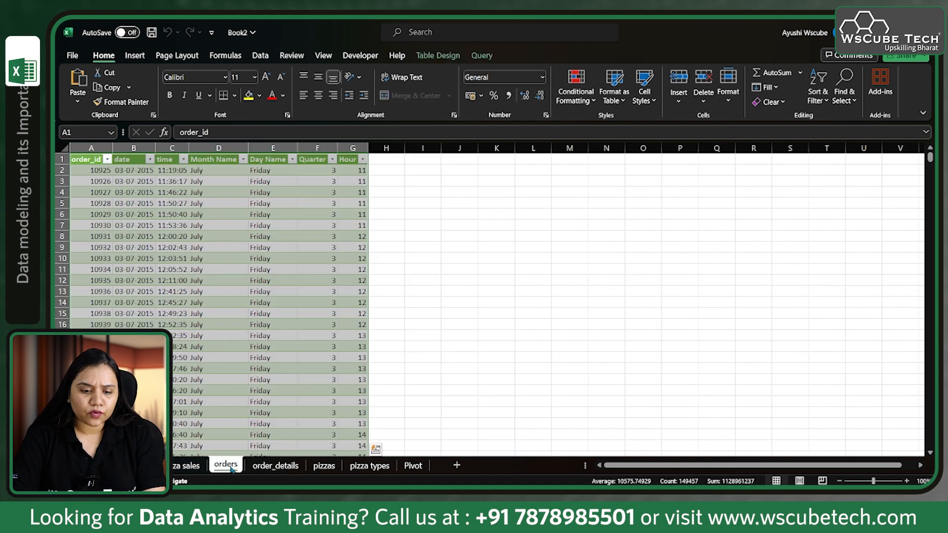
left_click(275, 465)
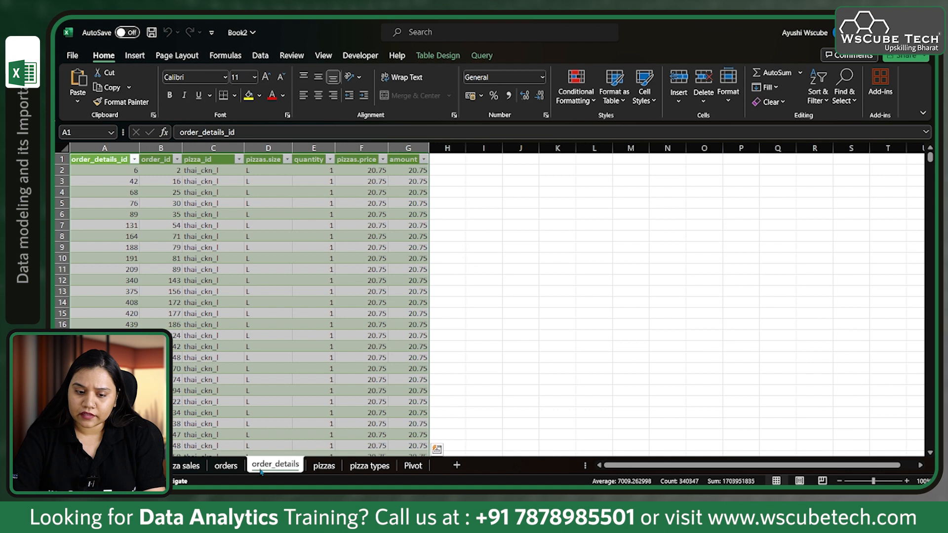
left_click(407, 147)
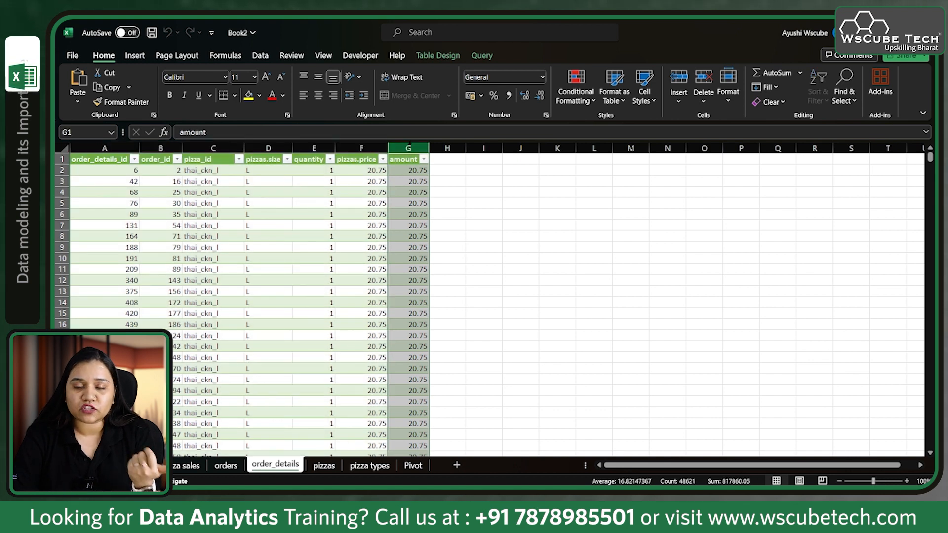
left_click(412, 465)
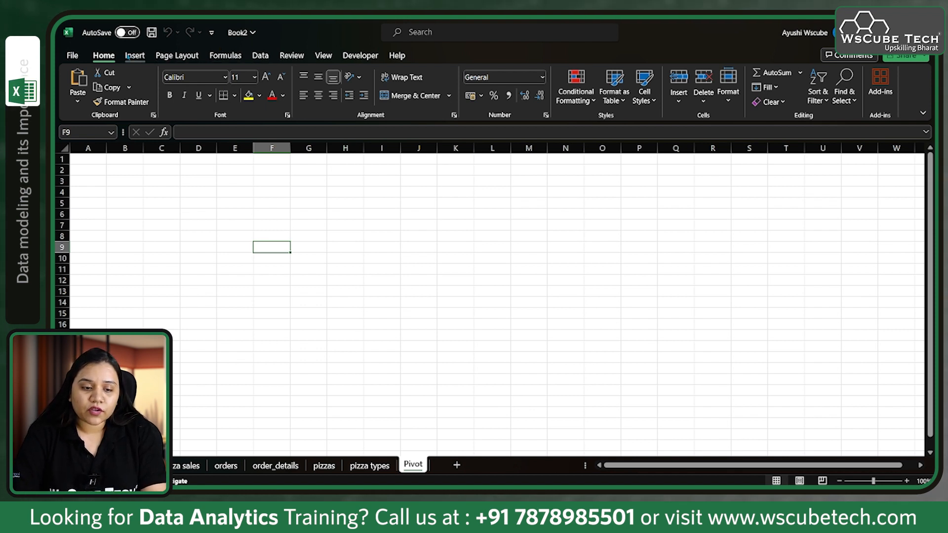
Insert a PivotTable from the Data Model on the existing worksheet at Pivot!$F$9
left_click(135, 55)
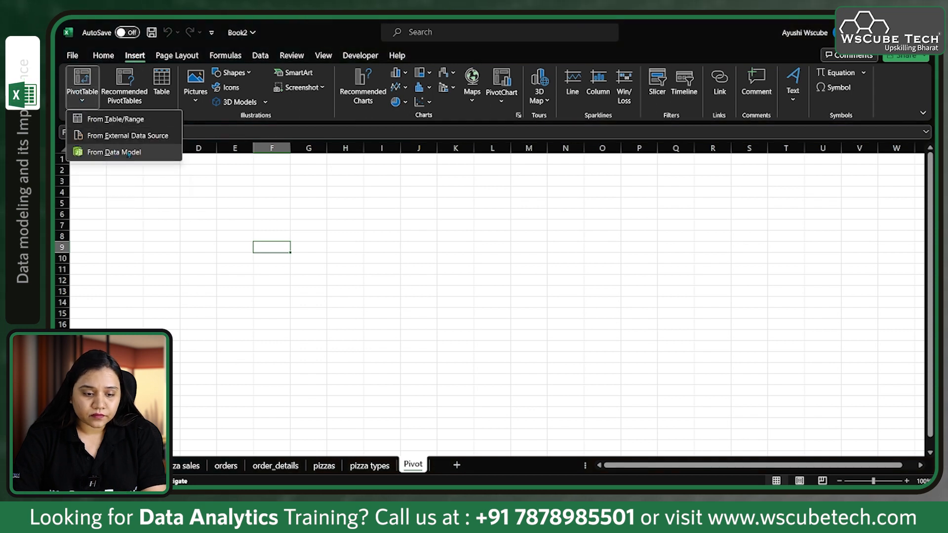
mouse_move(115, 119)
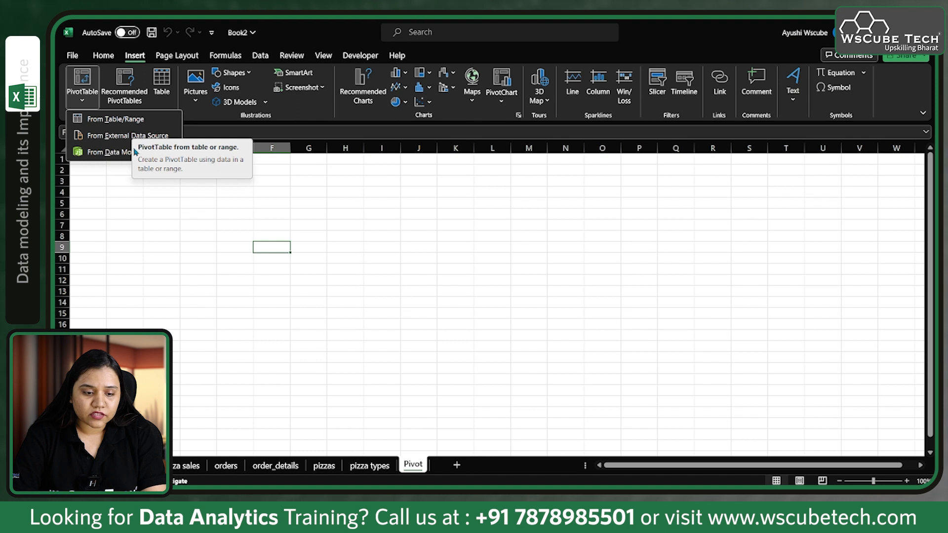
left_click(110, 152)
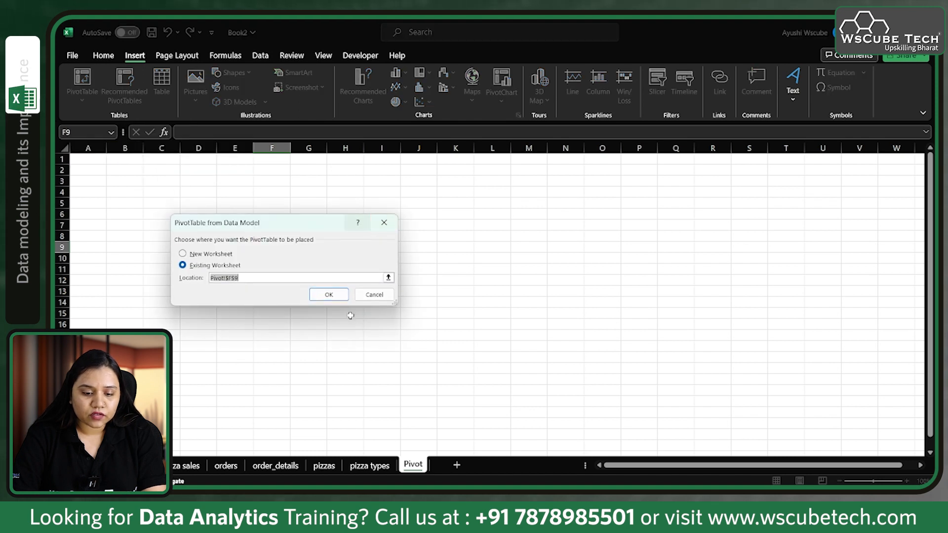
left_click(328, 296)
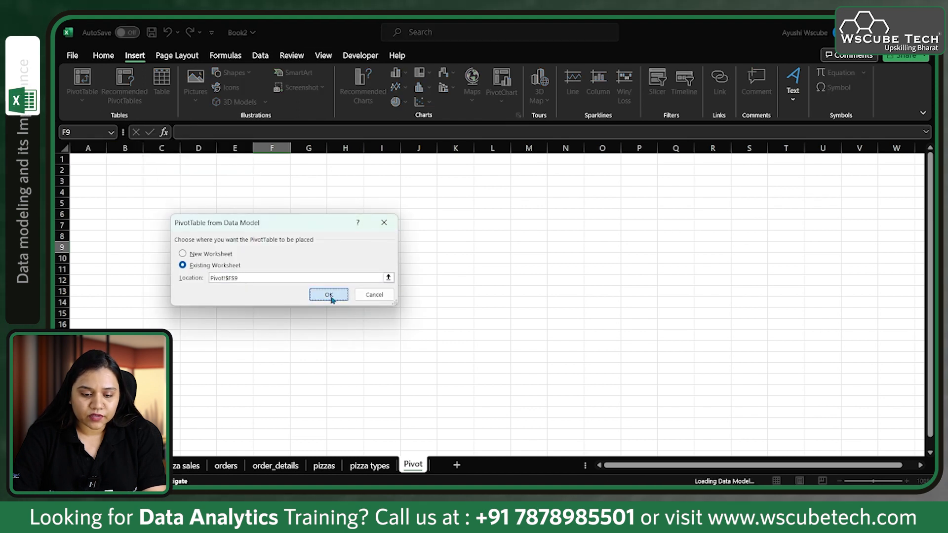
left_click(328, 295)
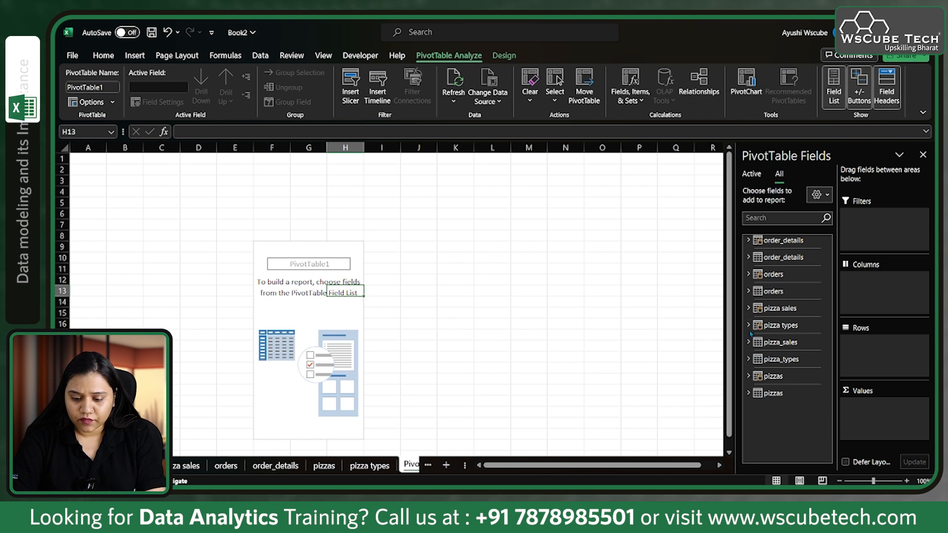
Add pizza types' category to rows with Sum of amount, every category showing ₹8,17,860.05
left_click(749, 325)
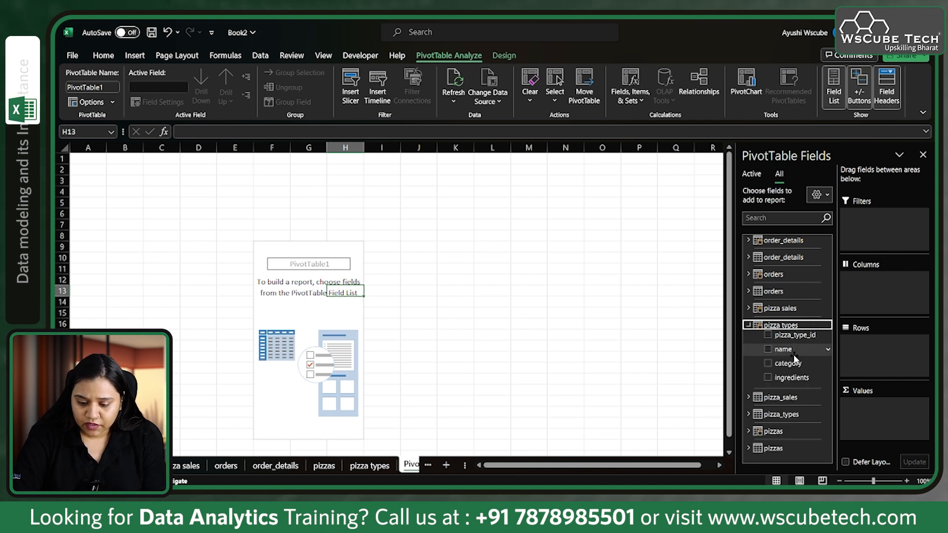
left_click(788, 362)
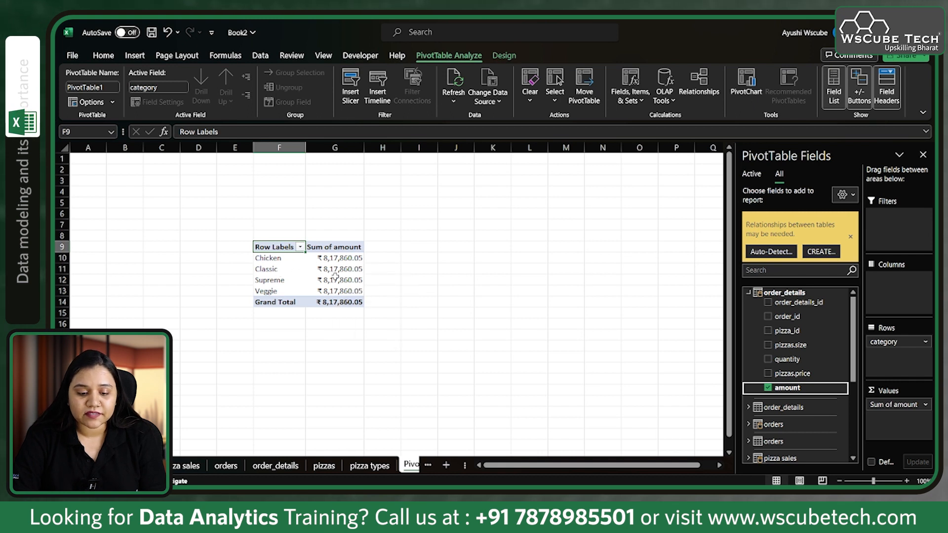
mouse_move(265, 290)
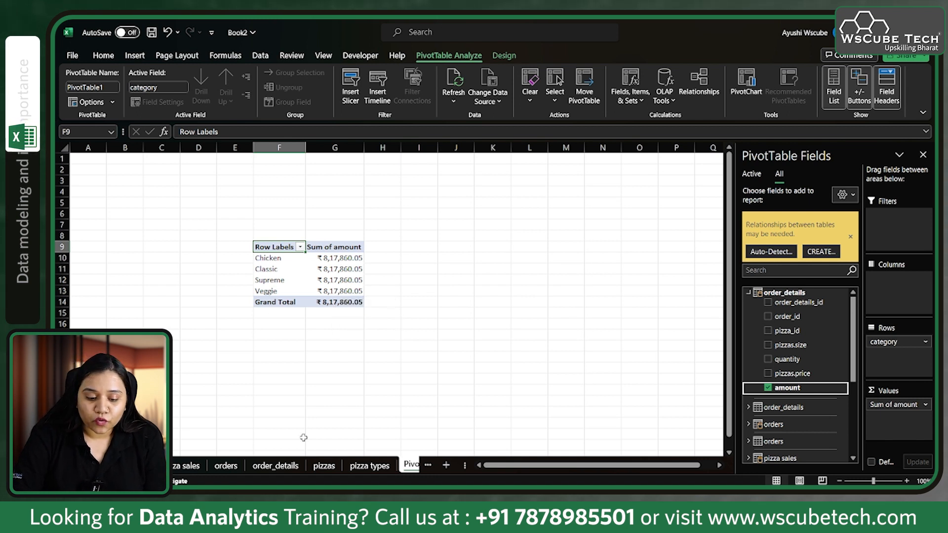
mouse_move(293, 322)
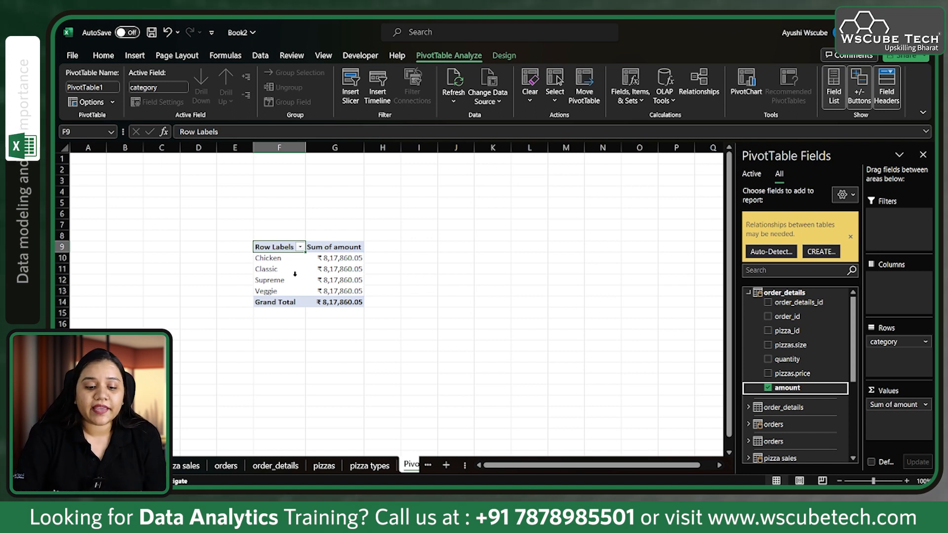
left_click(369, 465)
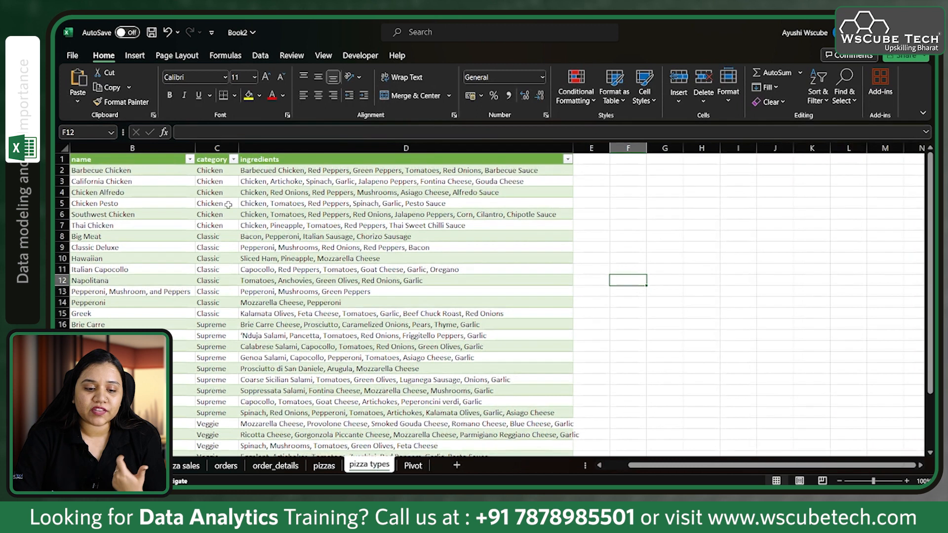
left_click(225, 465)
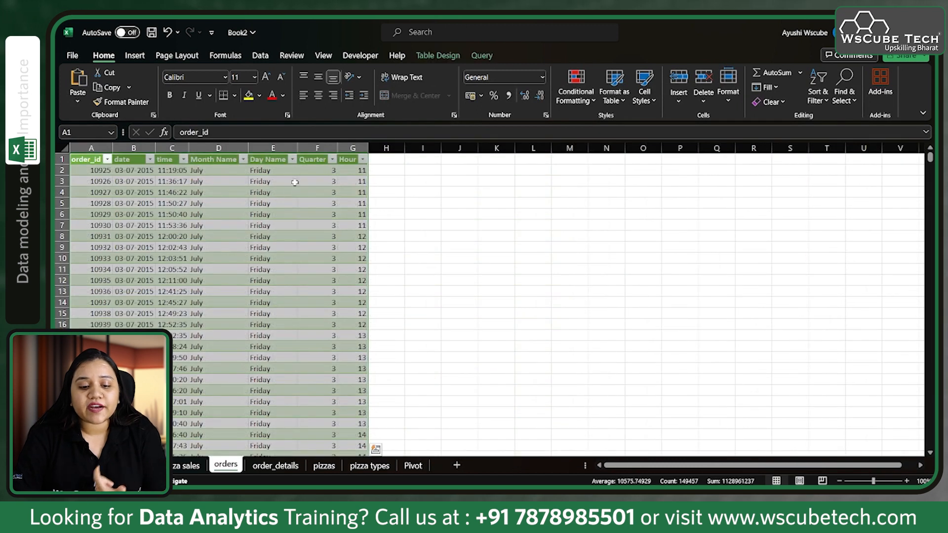
left_click(275, 465)
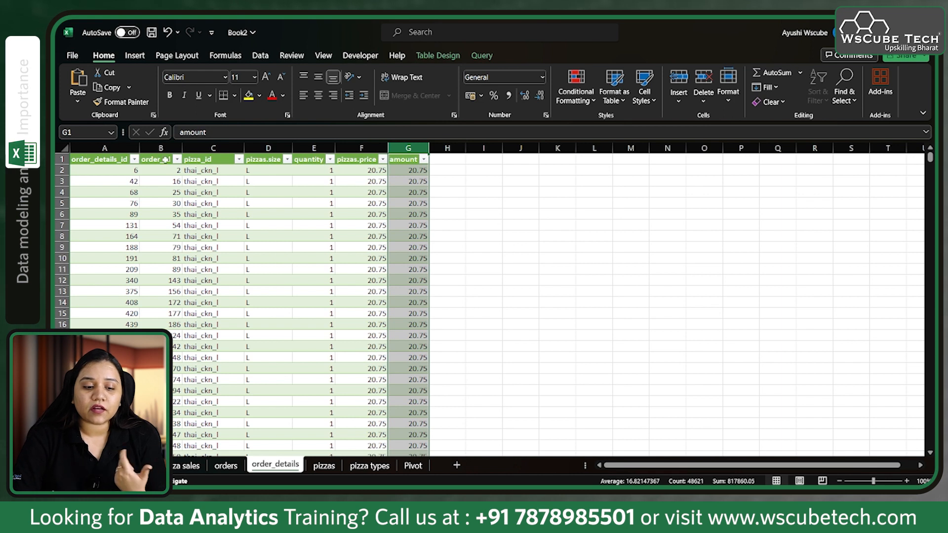
mouse_move(134, 159)
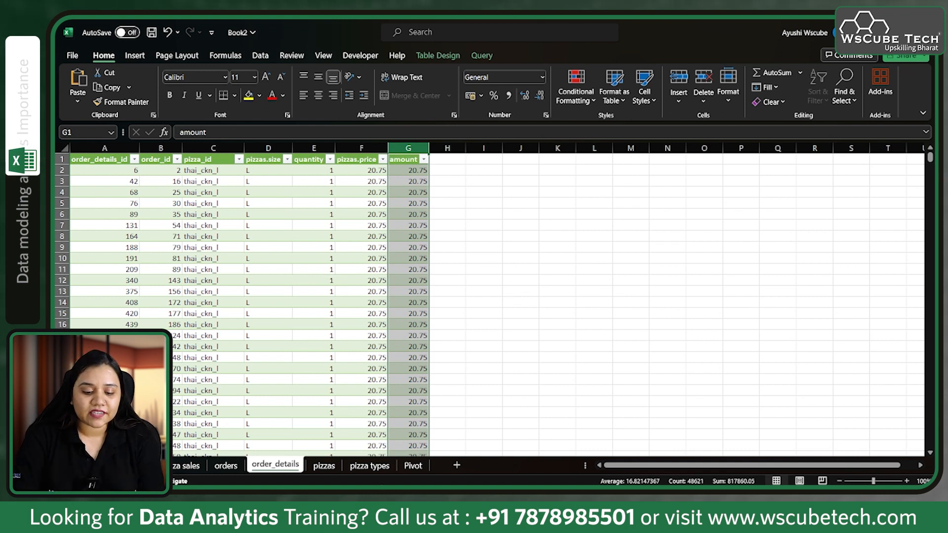
left_click(368, 465)
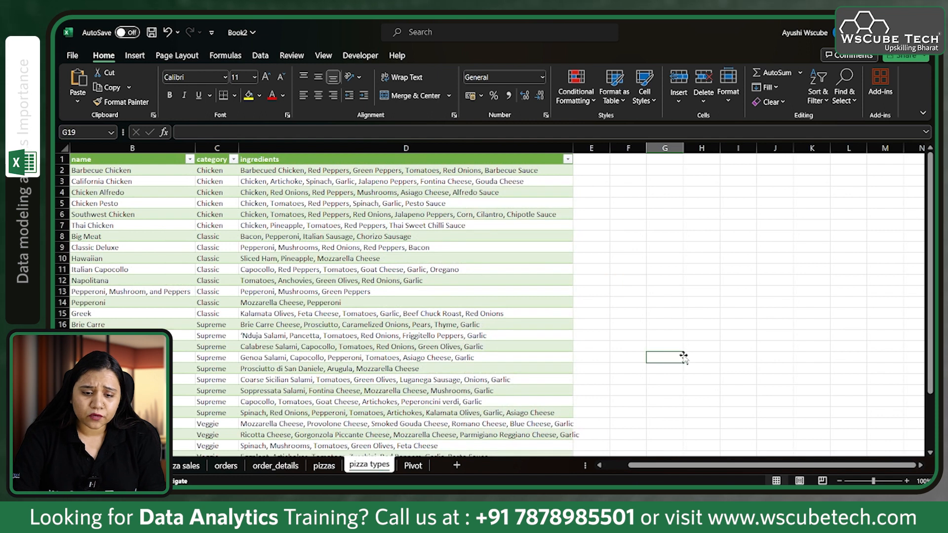
left_click(361, 55)
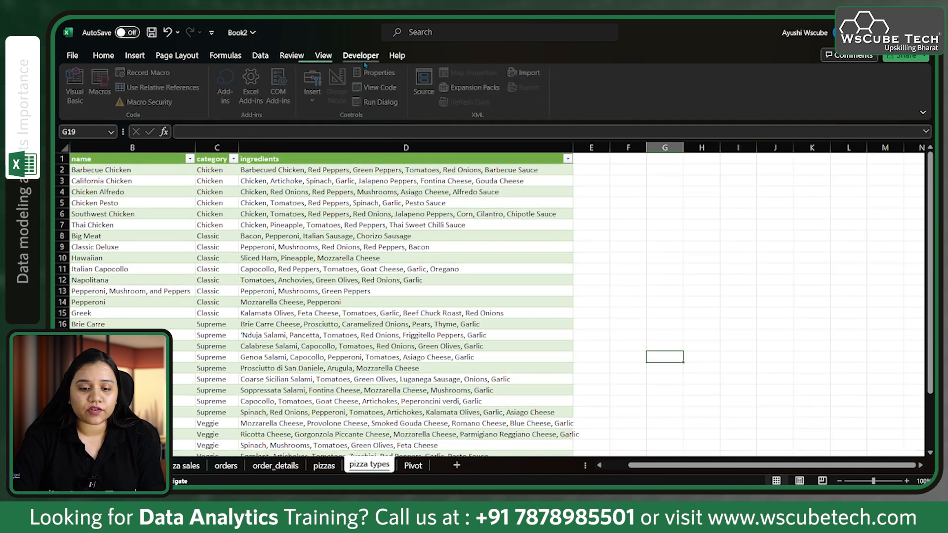
Enable the Microsoft Power Pivot for Excel COM add-in so its ribbon commands appear
left_click(280, 83)
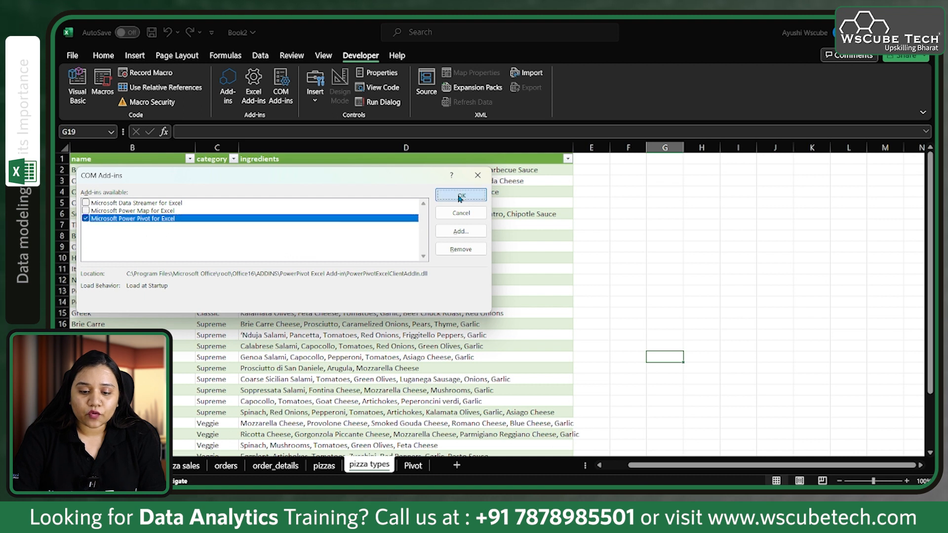
left_click(460, 195)
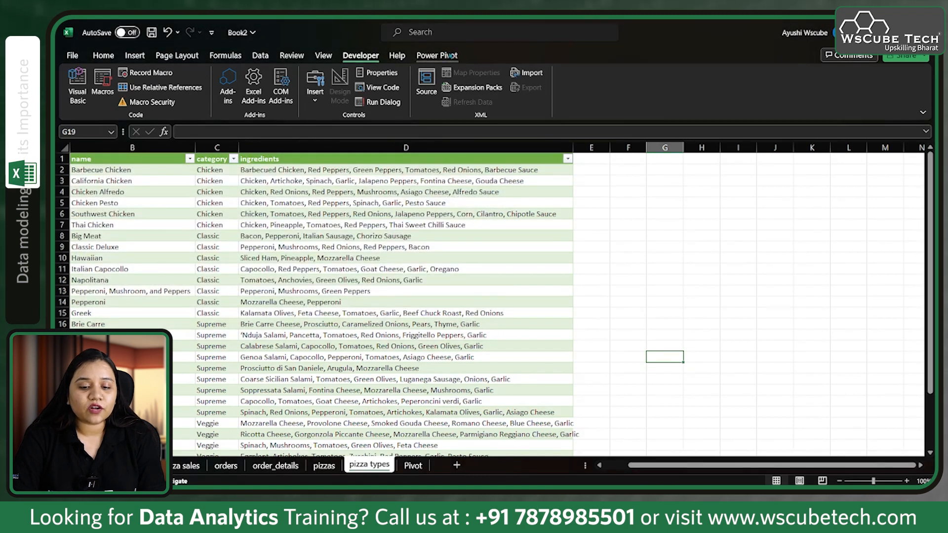
left_click(436, 55)
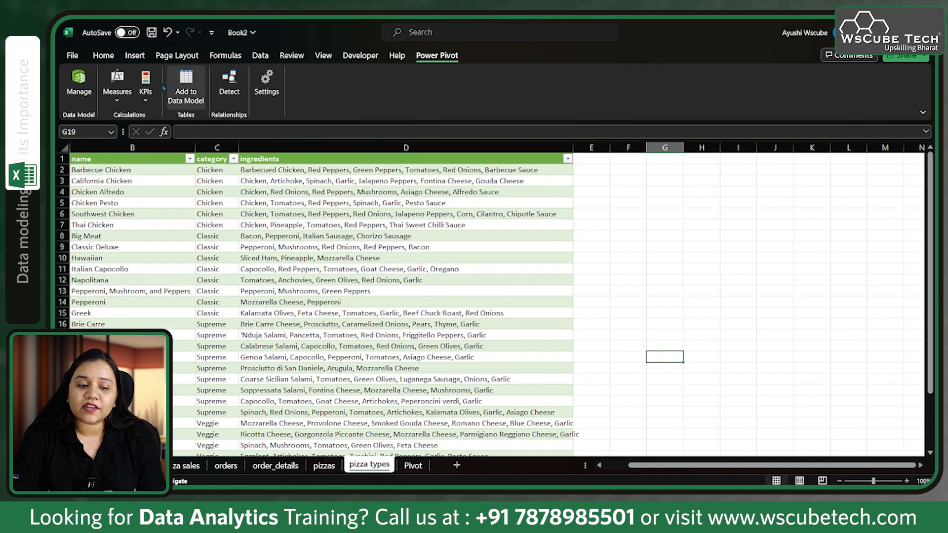
mouse_move(79, 82)
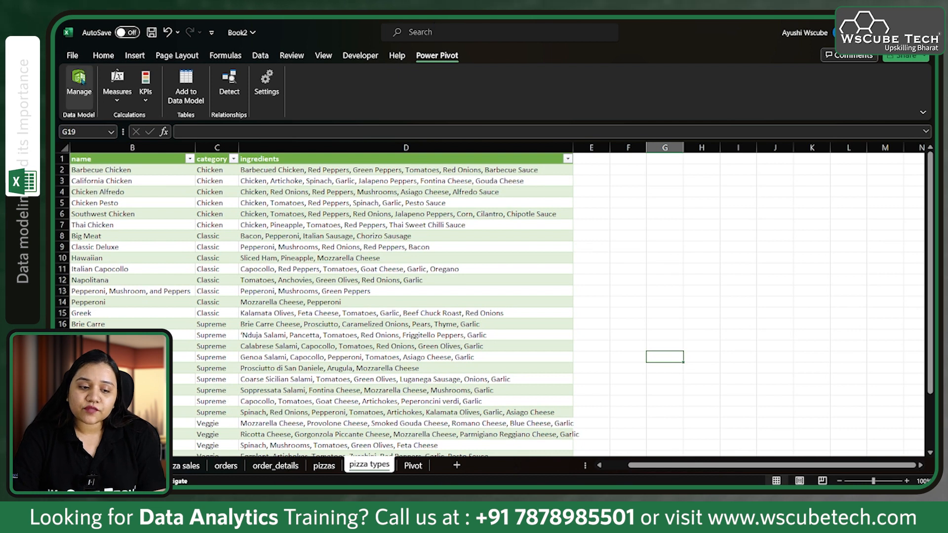
mouse_move(79, 82)
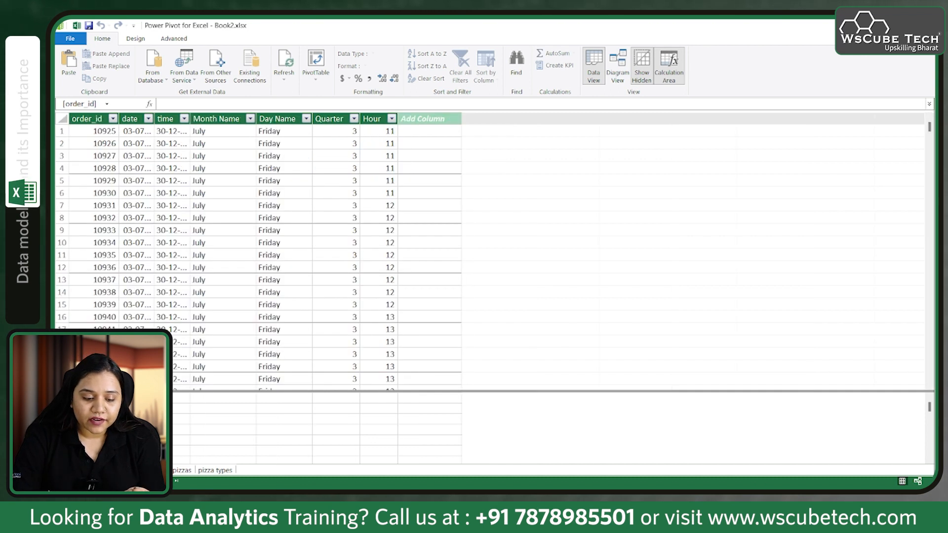
left_click(215, 470)
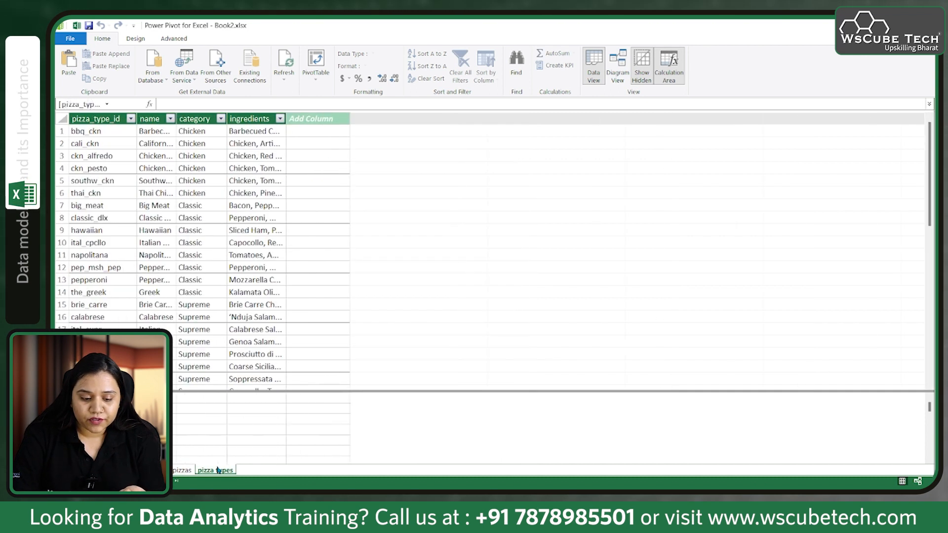
left_click(180, 470)
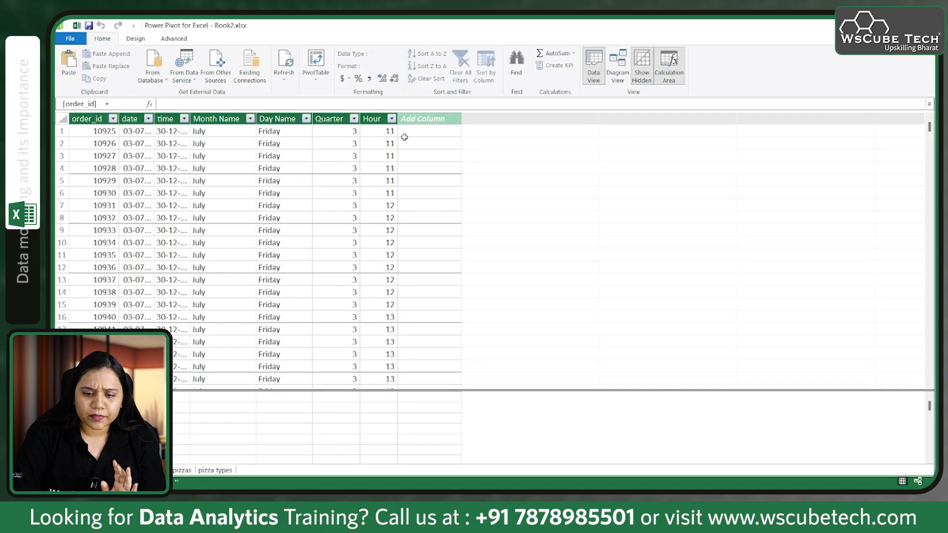
mouse_move(619, 65)
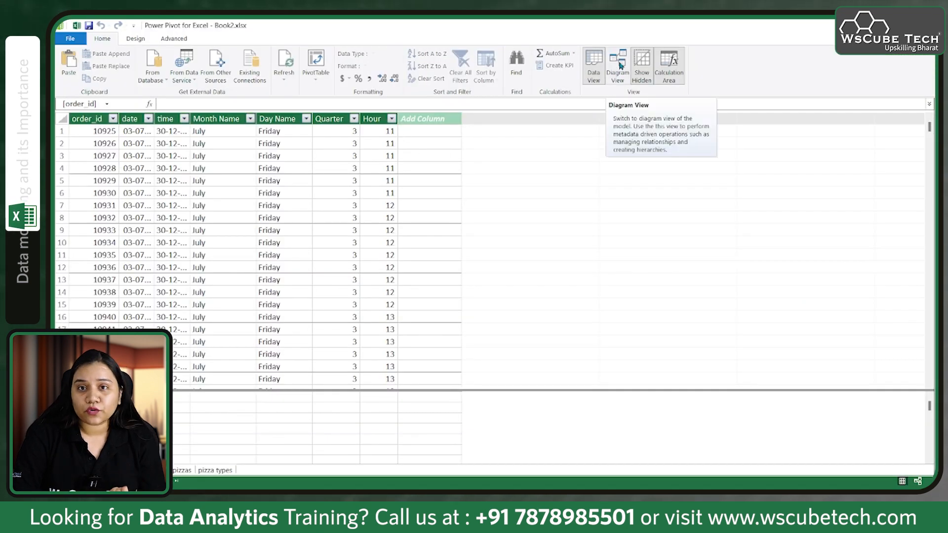
Show the model in Diagram View with order_details below orders and pizza types below pizzas
left_click(617, 65)
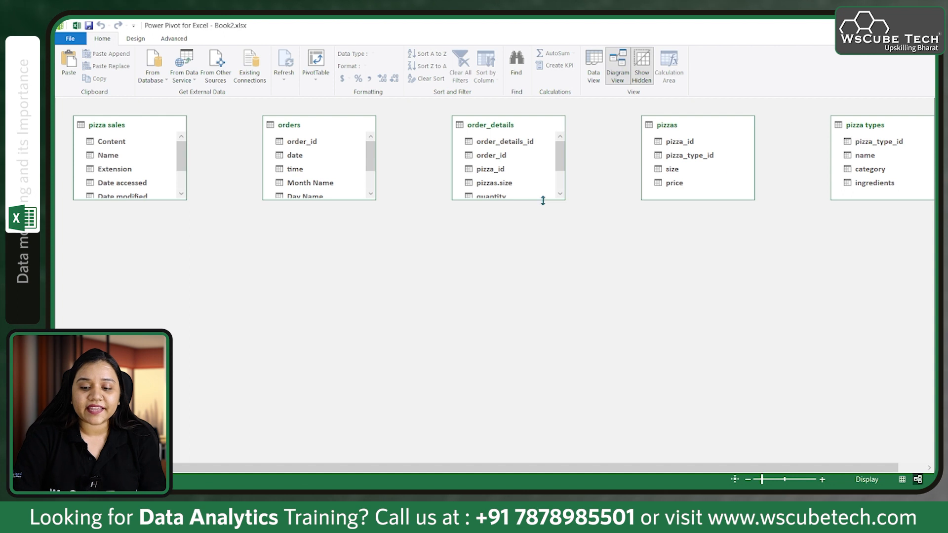
left_click_drag(490, 124, 293, 241)
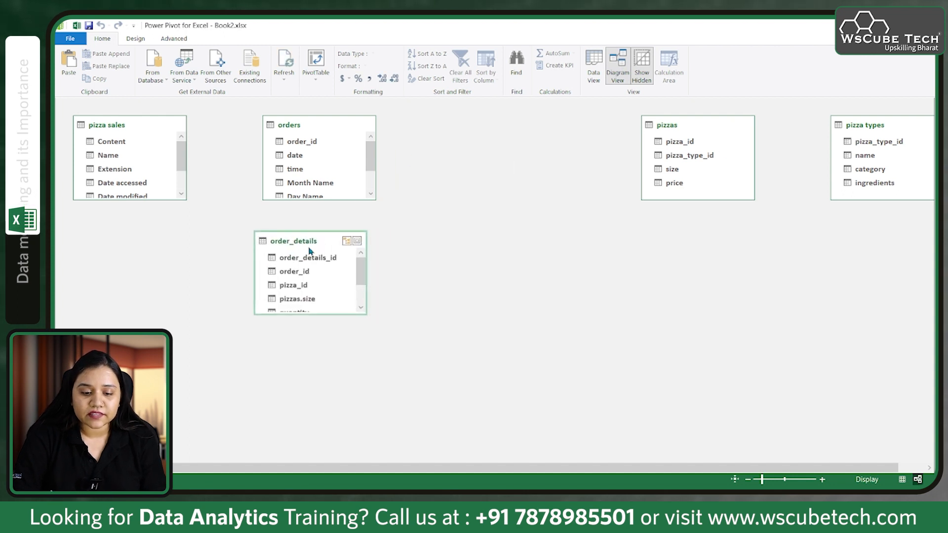
left_click_drag(293, 241, 303, 300)
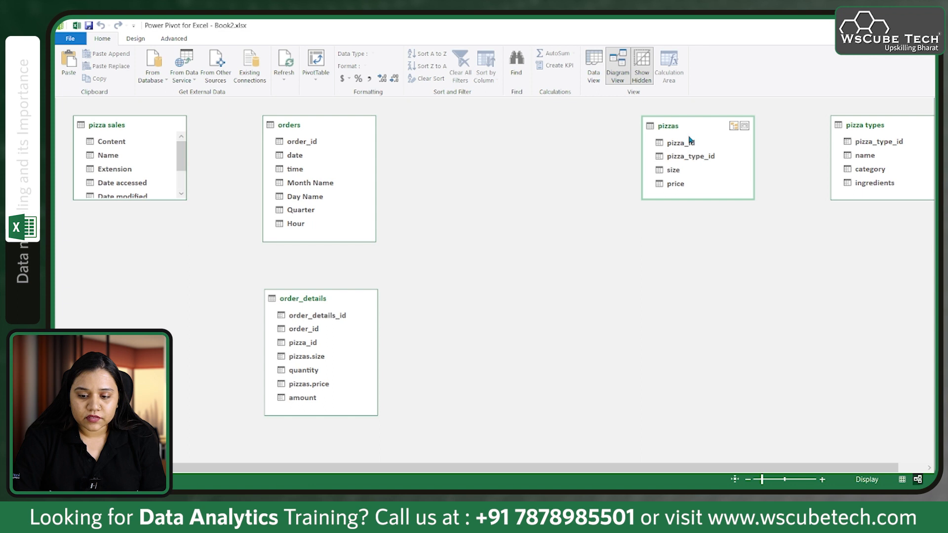
left_click_drag(683, 125, 478, 148)
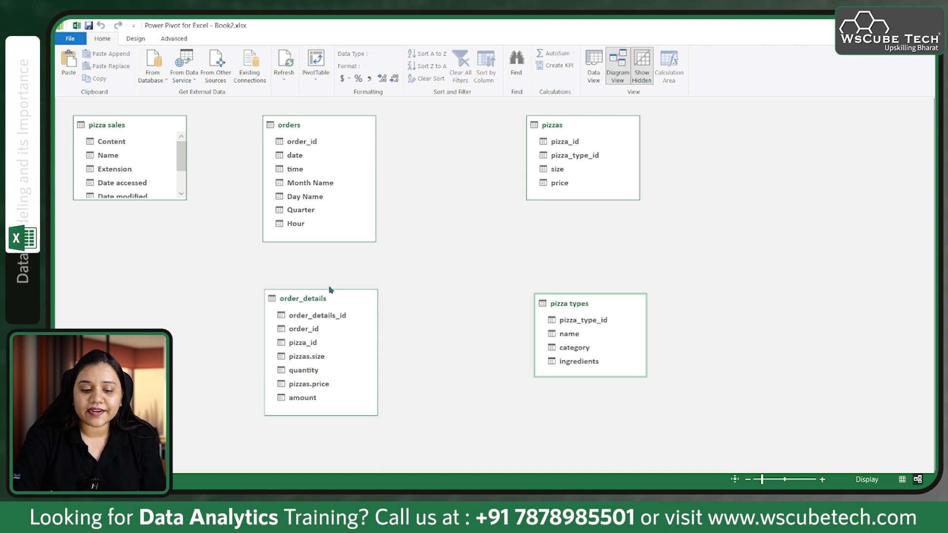
mouse_move(522, 160)
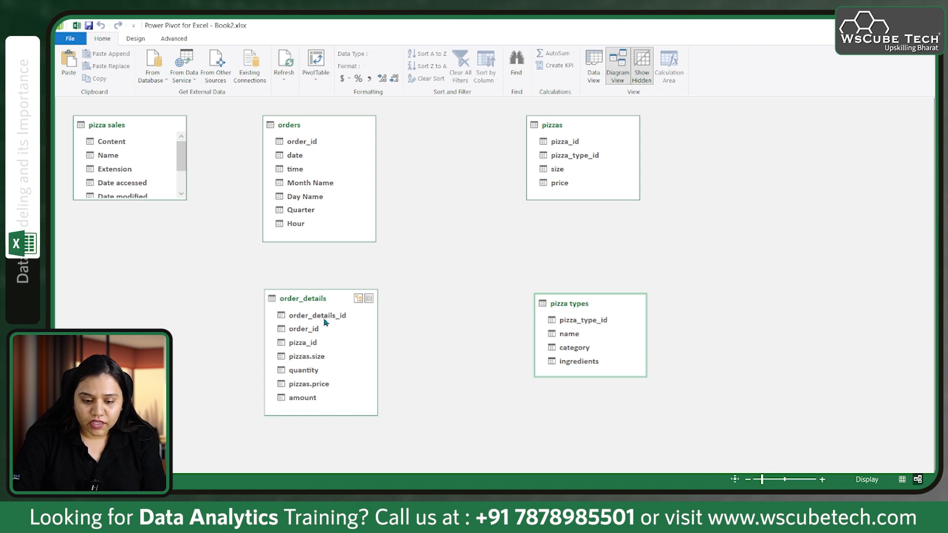
mouse_move(310, 347)
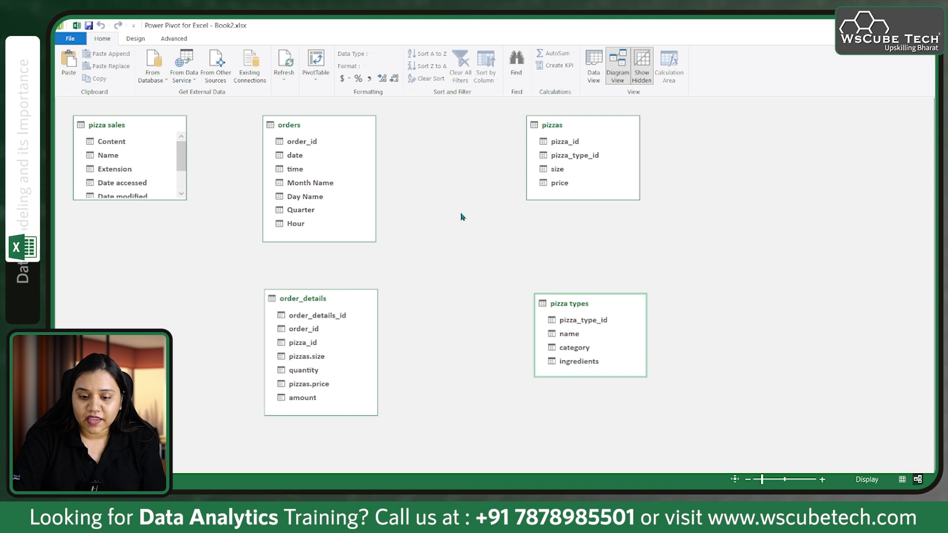
mouse_move(572, 145)
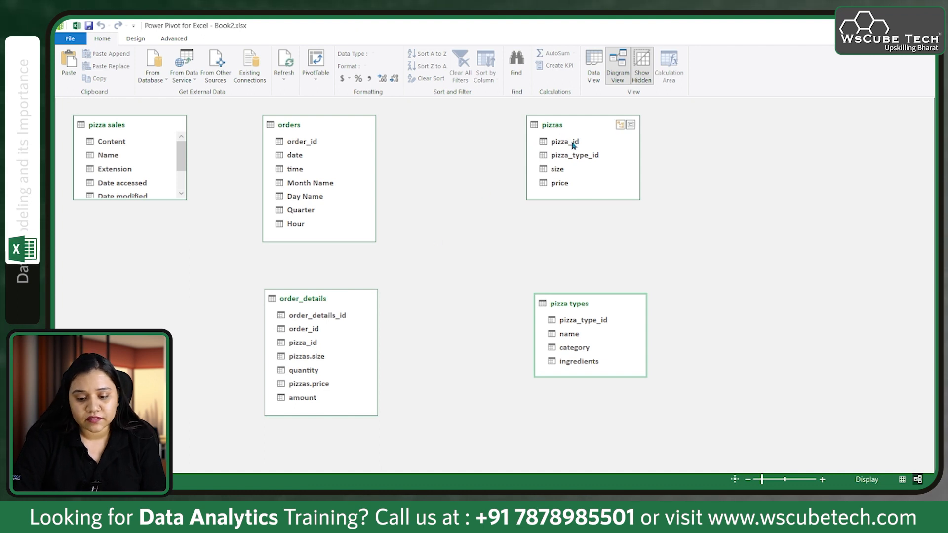
mouse_move(331, 349)
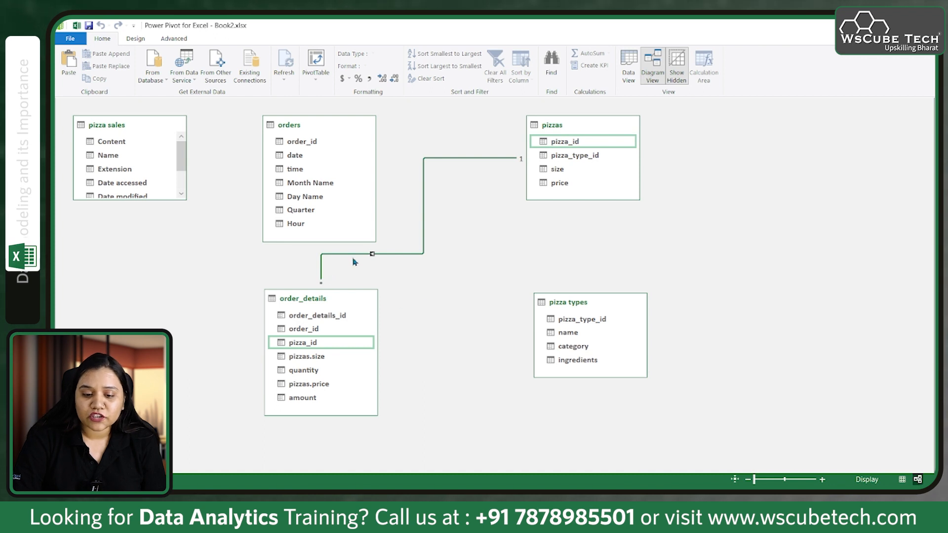
mouse_move(454, 232)
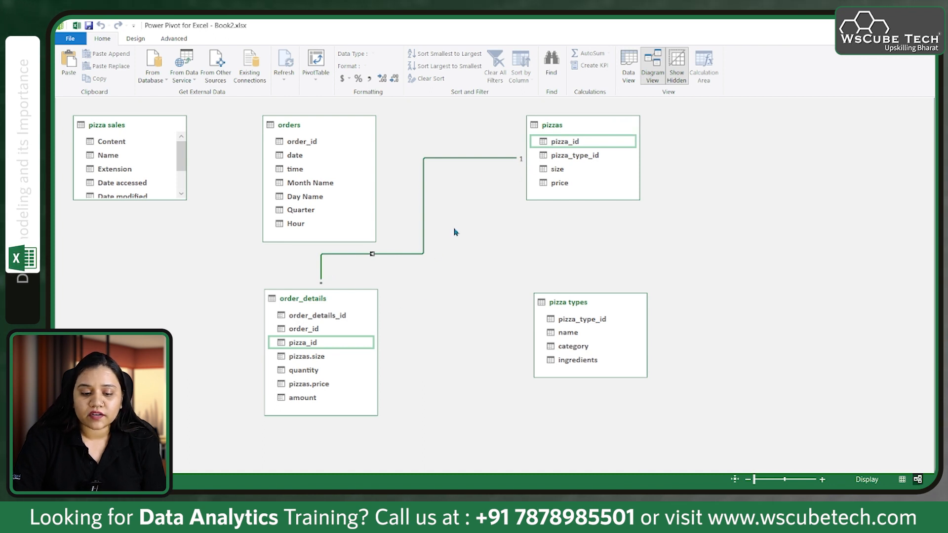
mouse_move(332, 290)
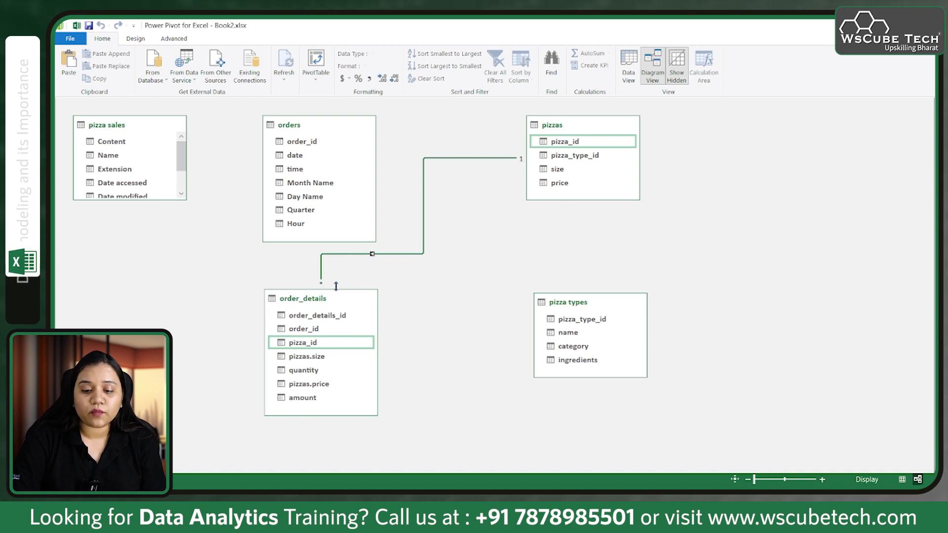
Relate pizza types to pizzas by dragging pizza_type_id between the two tables
left_click(582, 319)
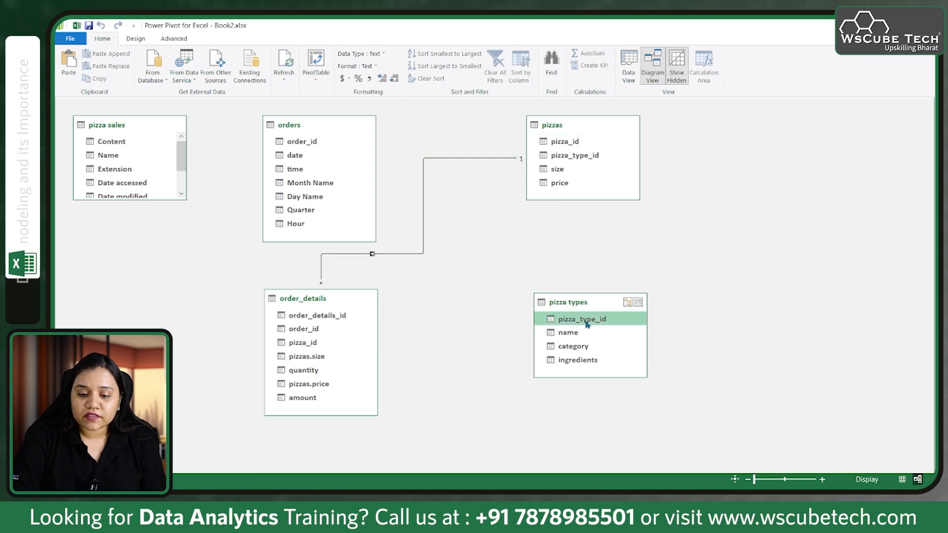
left_click_drag(582, 319, 587, 155)
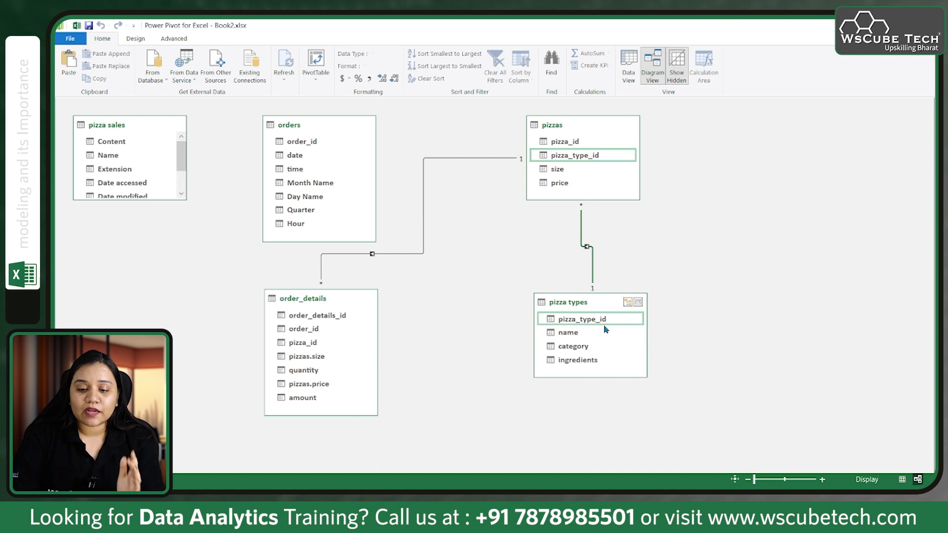
mouse_move(583, 131)
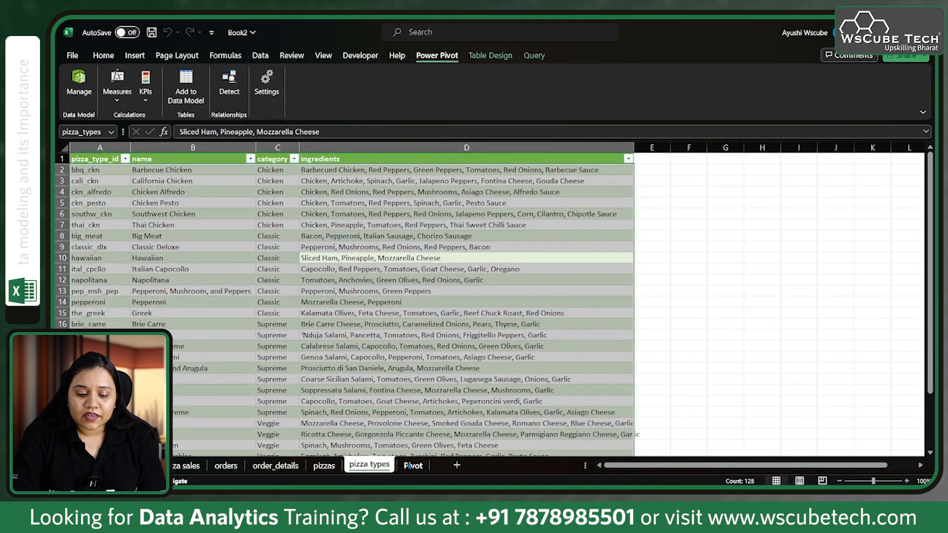
Review the Chicken, Supreme and Veggie category totals now summing to ₹8,17,860.05
left_click(413, 465)
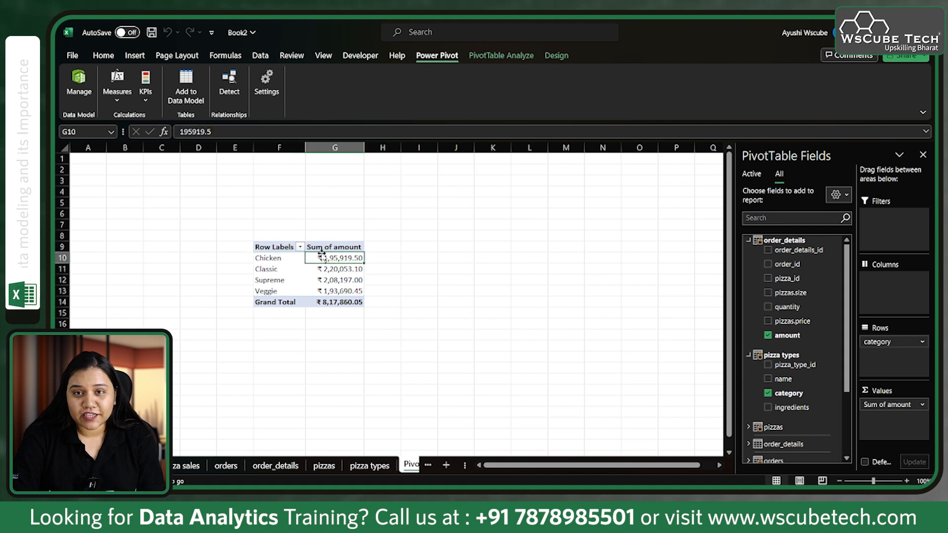
left_click(278, 258)
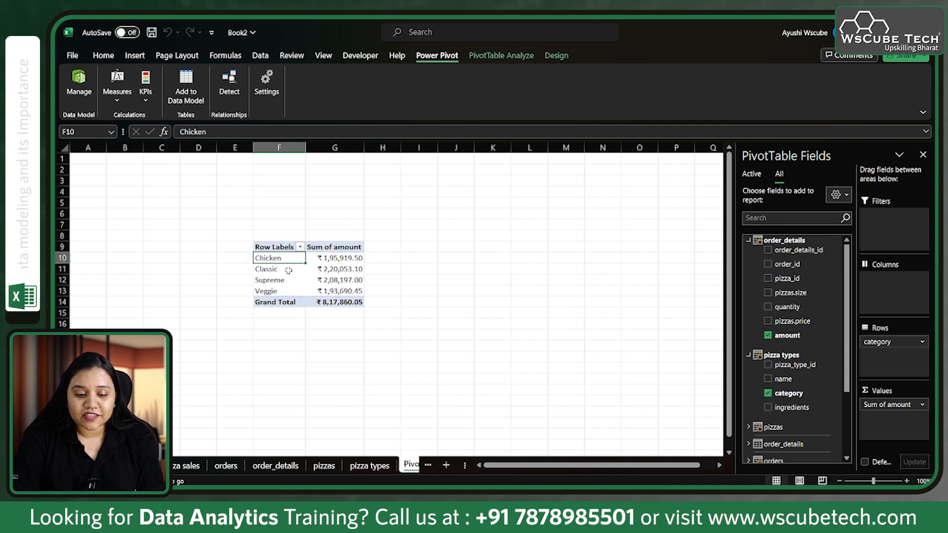
left_click(278, 280)
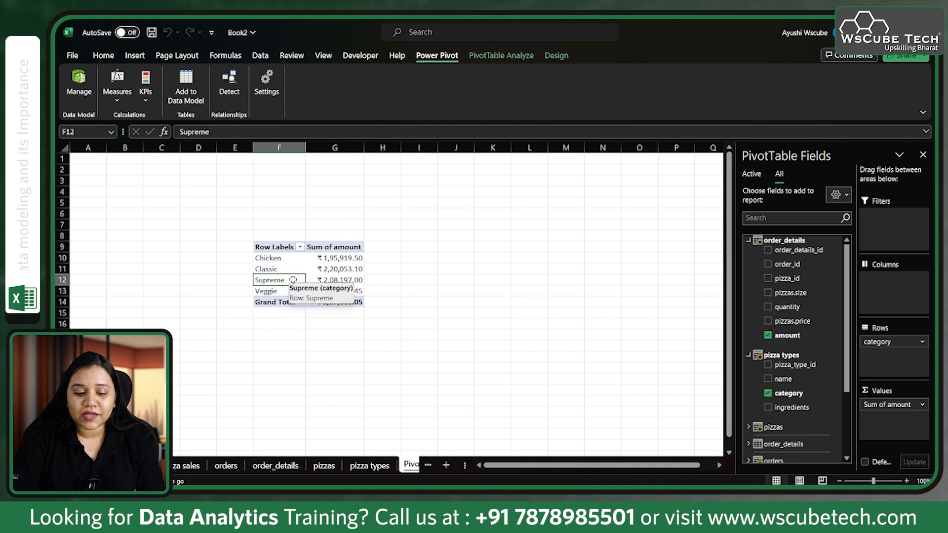
left_click(268, 291)
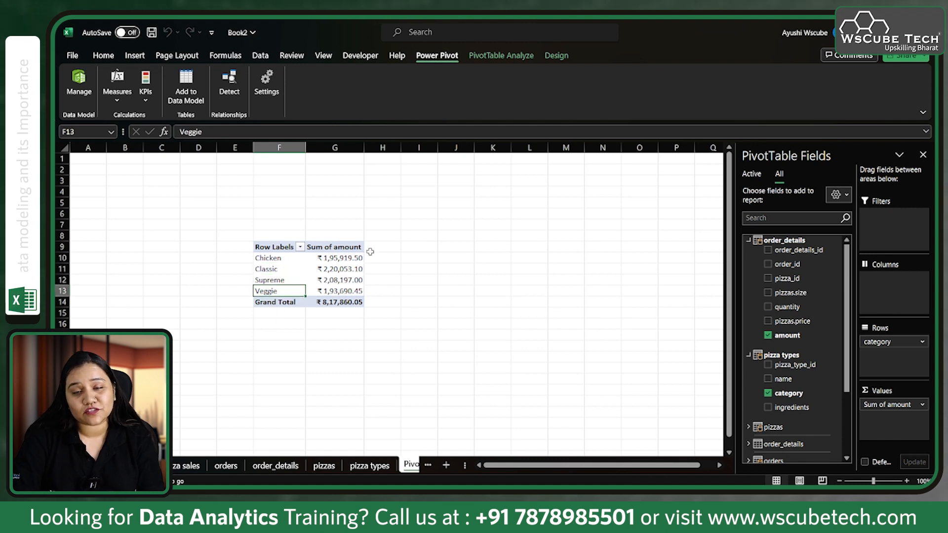